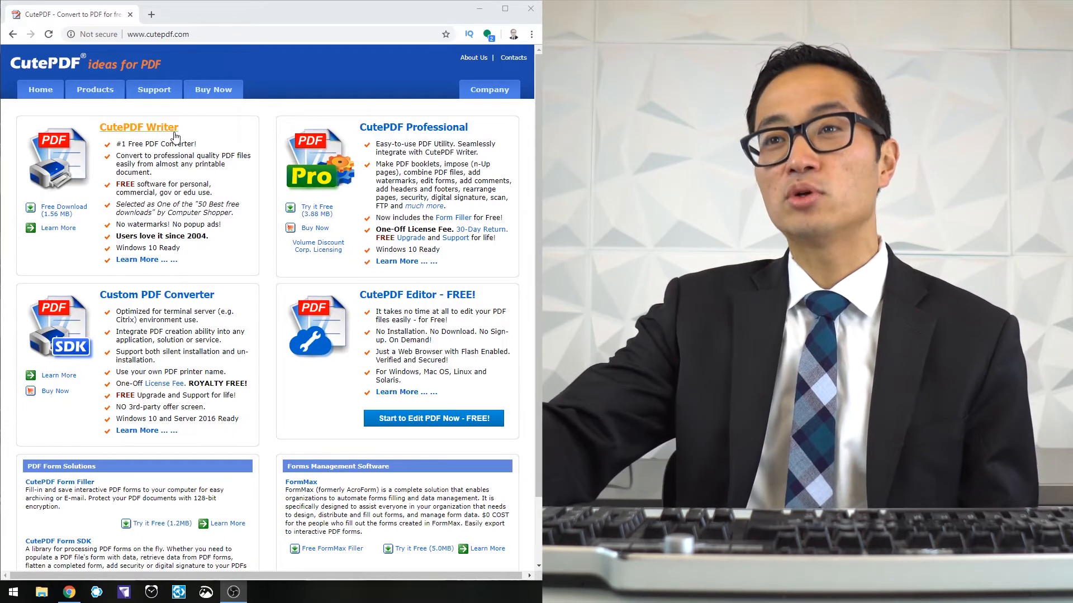
{"action": "mouse_move", "coordinate": [173, 282]}
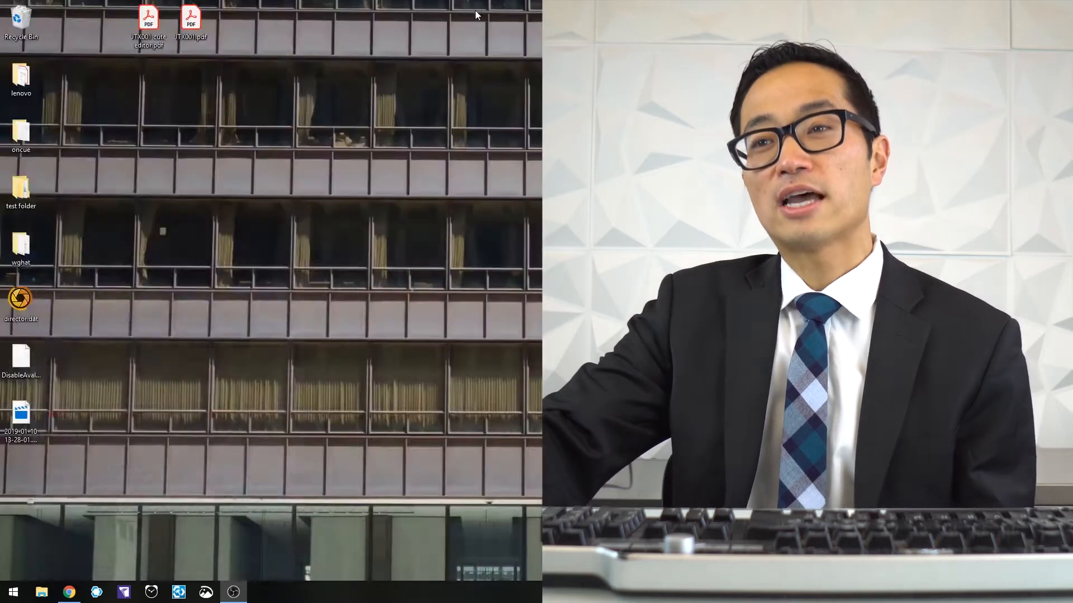
- Start a blank Word document with 'Test text' and reach its Save As options
{"action": "left_click", "coordinate": [17, 592]}
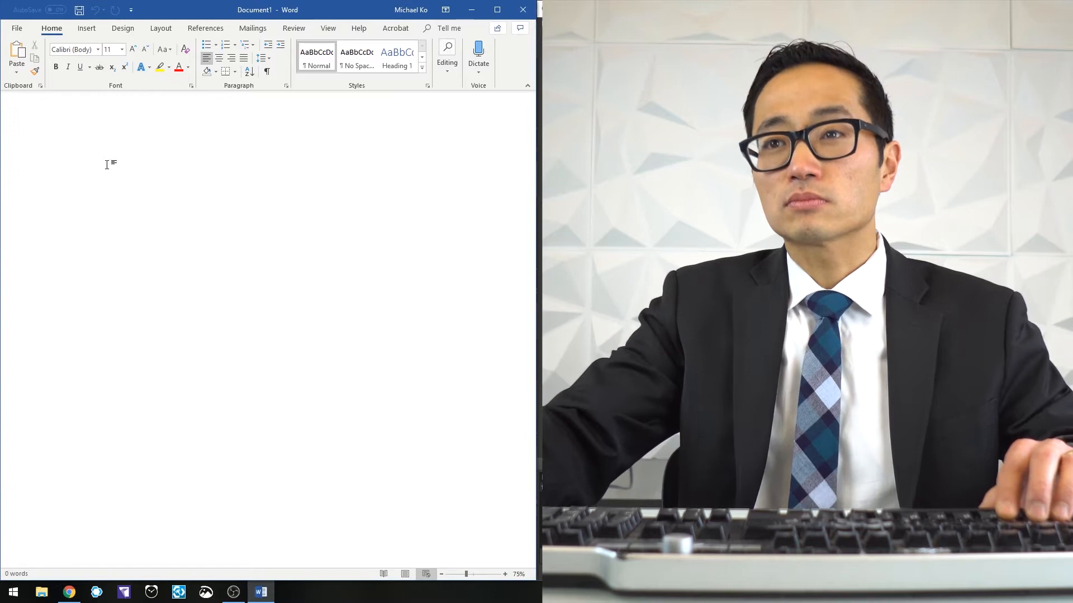
{"action": "type", "text": "Test"}
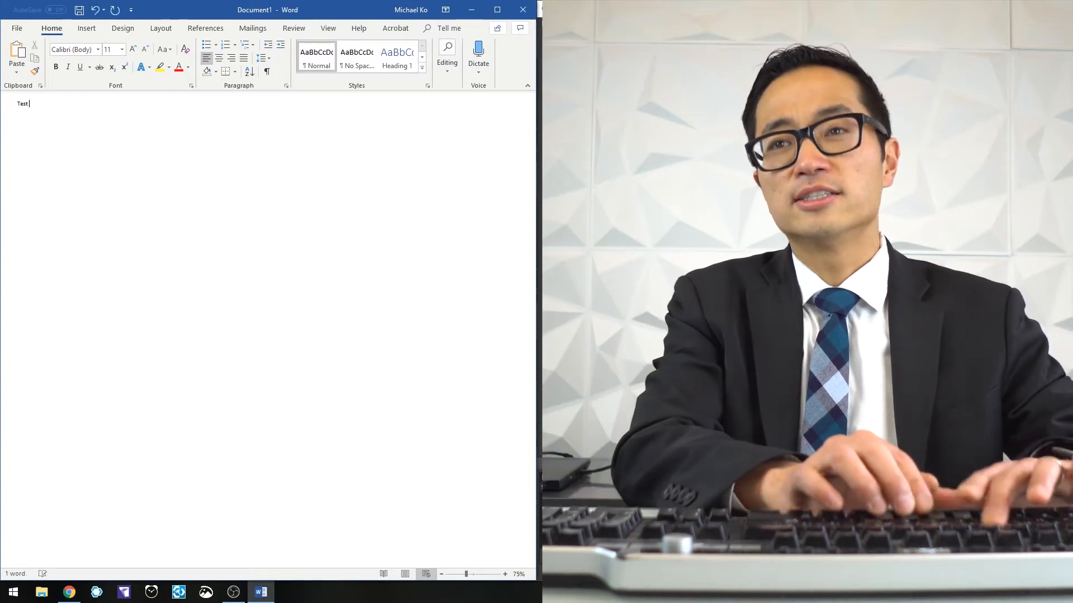
{"action": "type", "text": "text"}
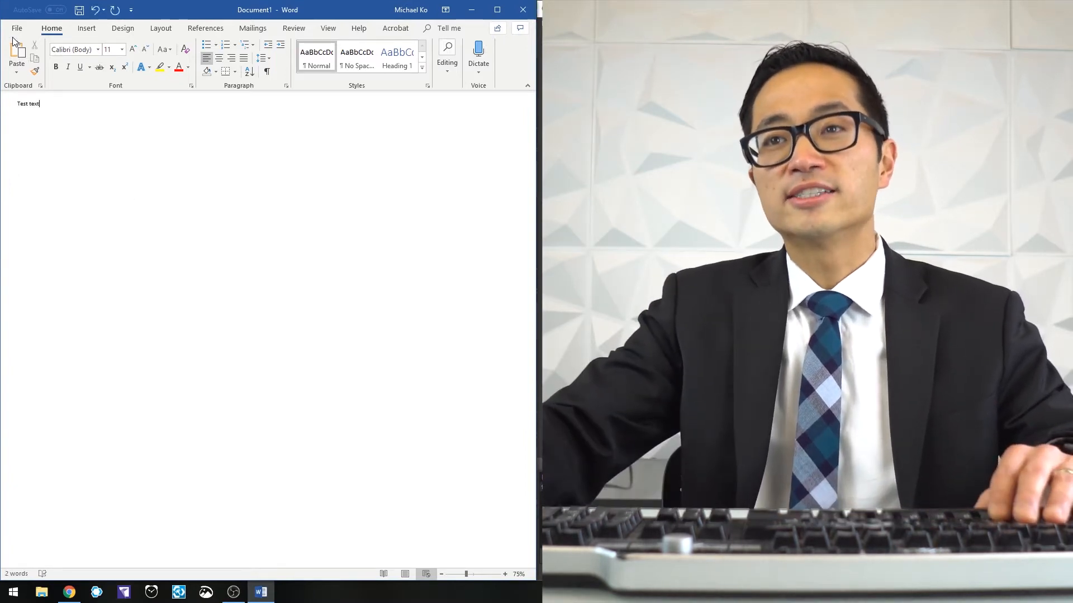
{"action": "left_click", "coordinate": [16, 28]}
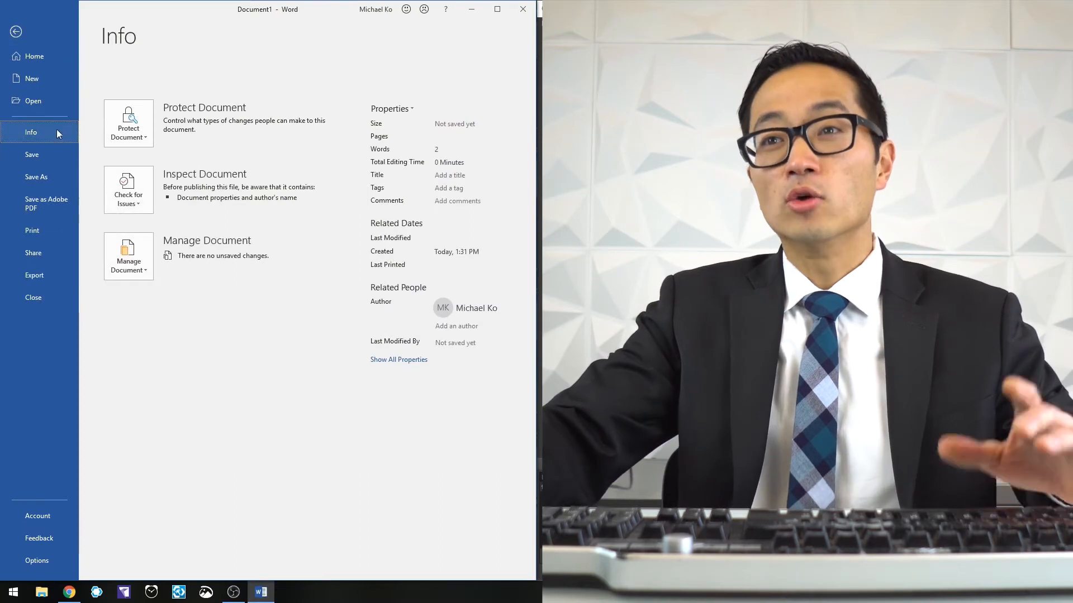
{"action": "mouse_move", "coordinate": [76, 210]}
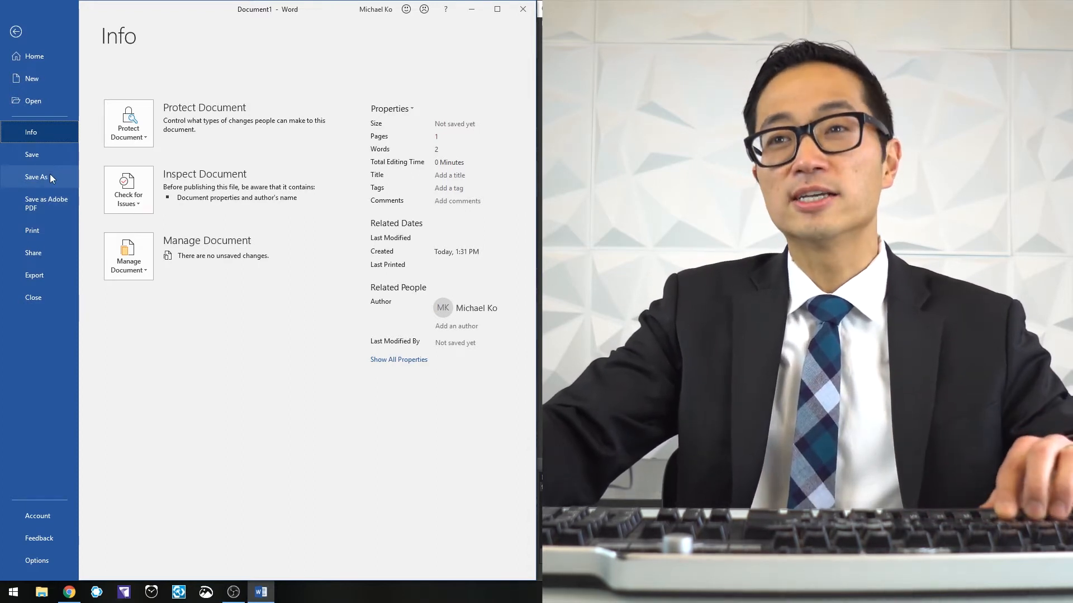
{"action": "left_click", "coordinate": [37, 177]}
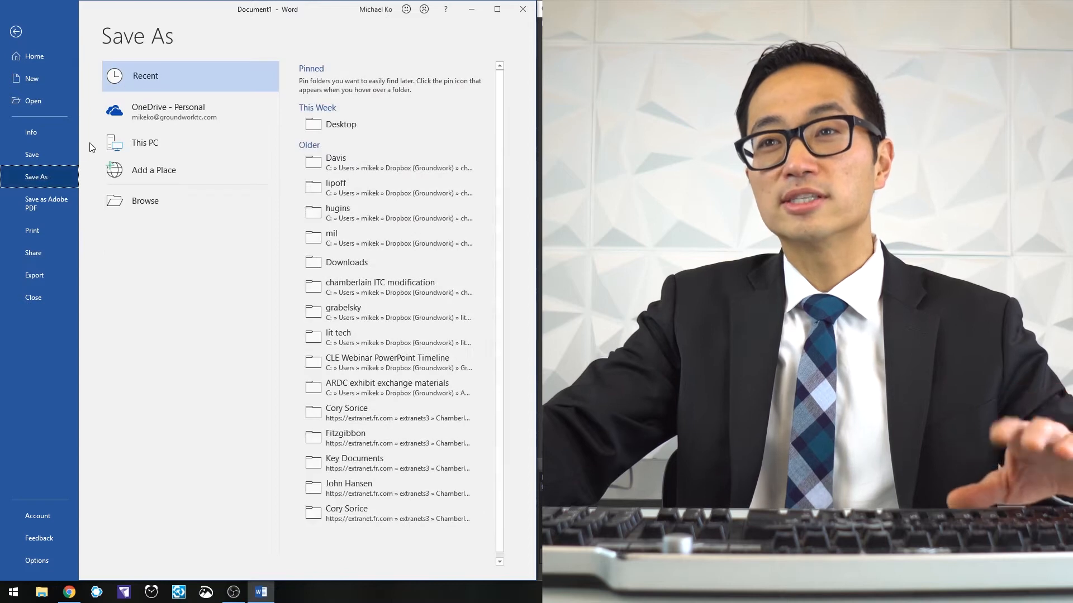
- Print via CutePDF Writer to a Desktop PDF named 'cute pdf print example'
{"action": "left_click", "coordinate": [31, 230]}
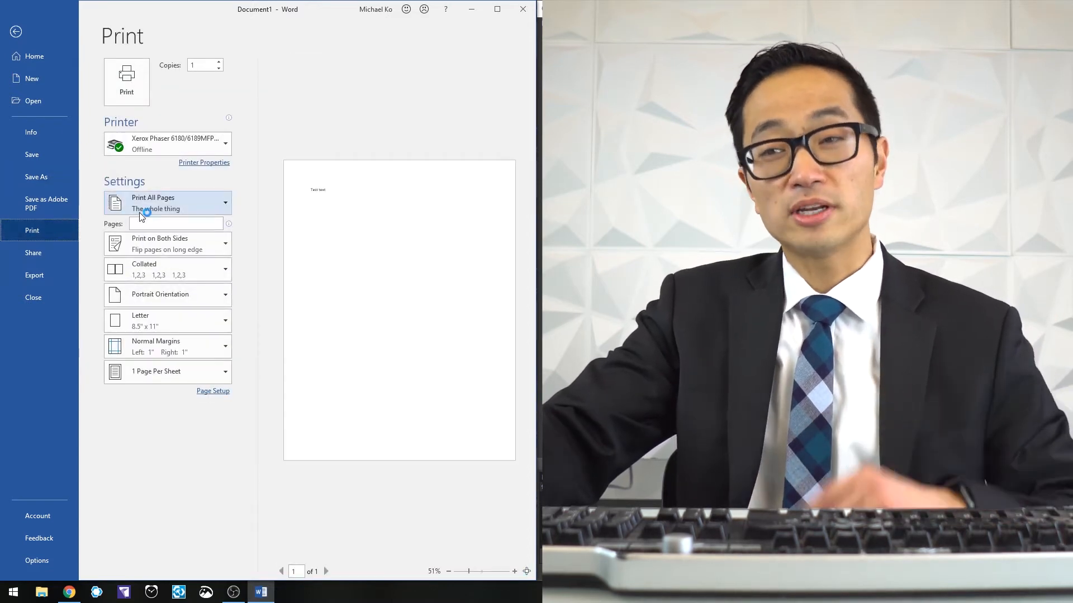
{"action": "left_click", "coordinate": [168, 143]}
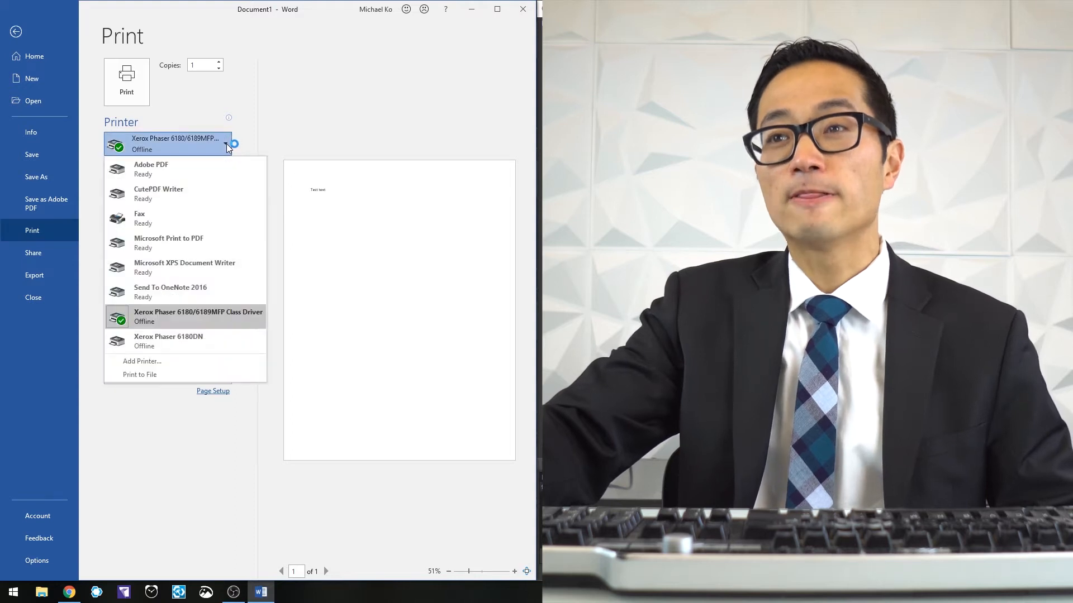
{"action": "mouse_move", "coordinate": [199, 194]}
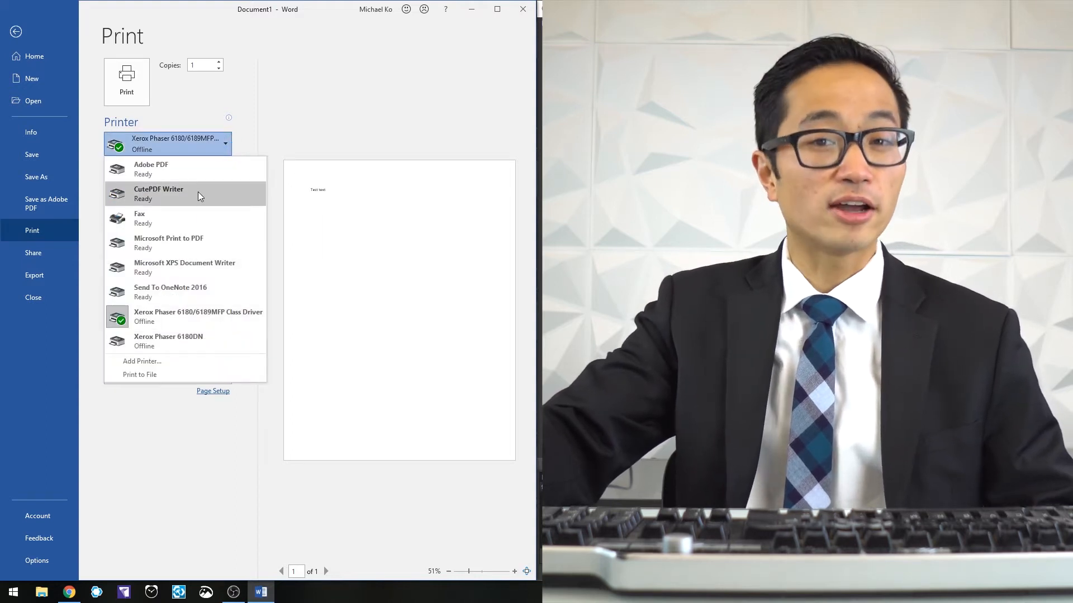
{"action": "left_click", "coordinate": [159, 192]}
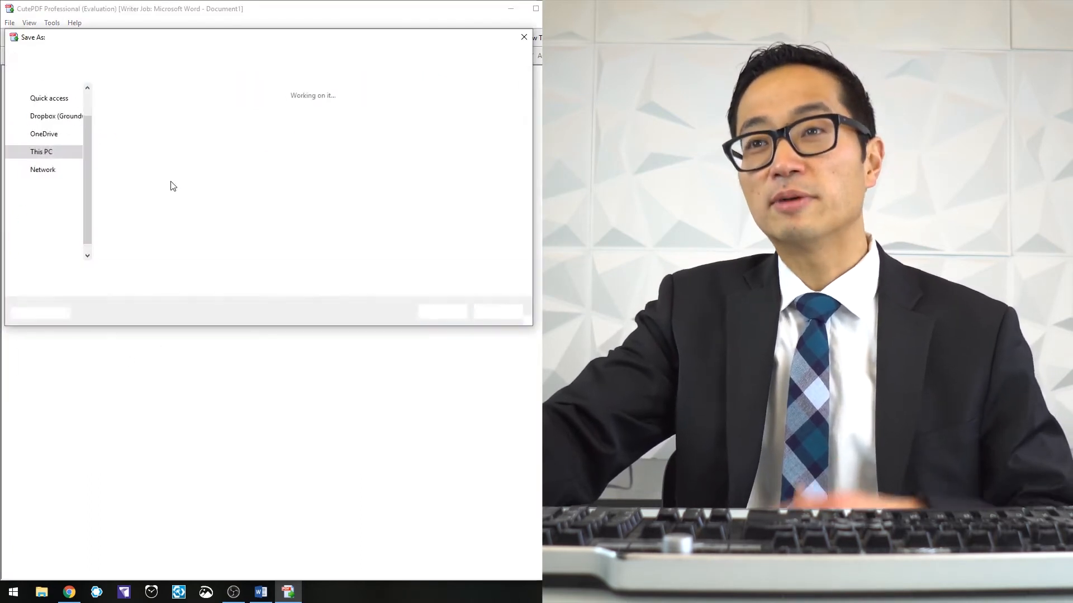
{"action": "type", "text": "cute pdf print example"}
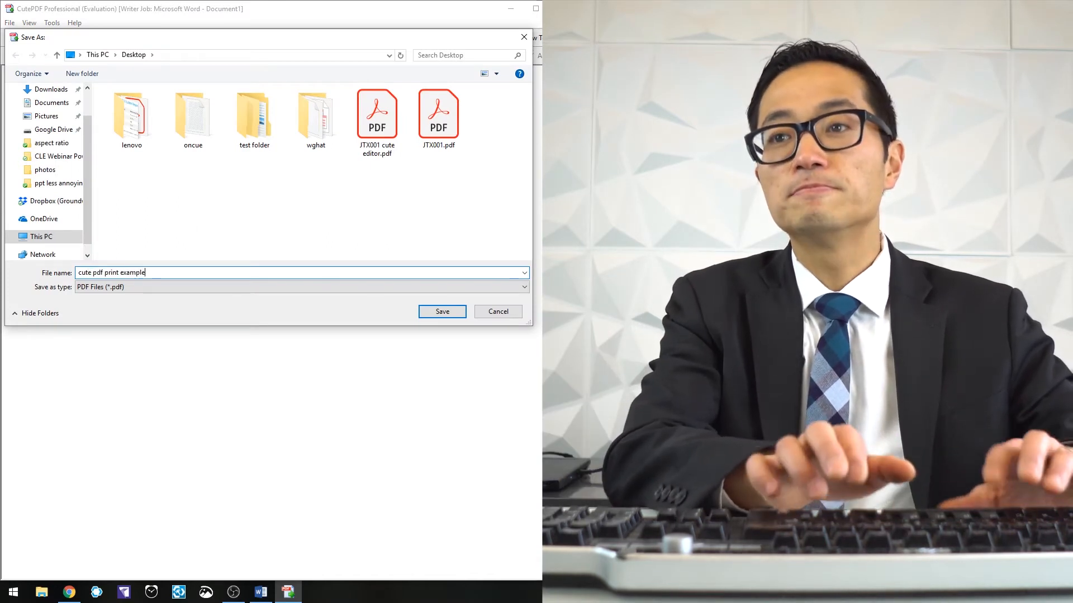
{"action": "left_click", "coordinate": [442, 312]}
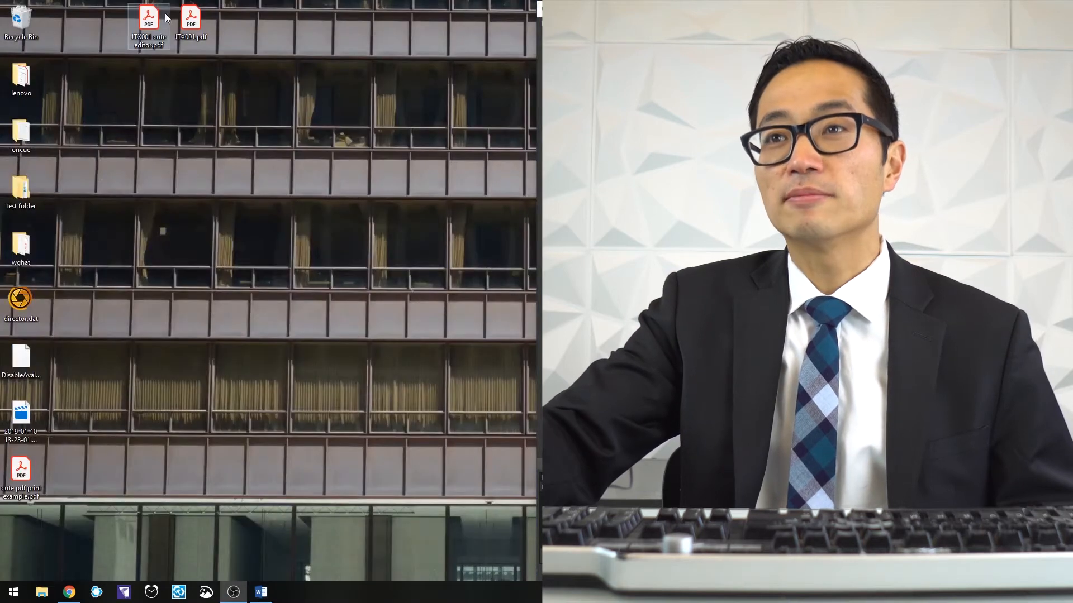
- Open the 'cute pdf print example' PDF from the desktop in CutePDF Professional
{"action": "double_click", "coordinate": [21, 468]}
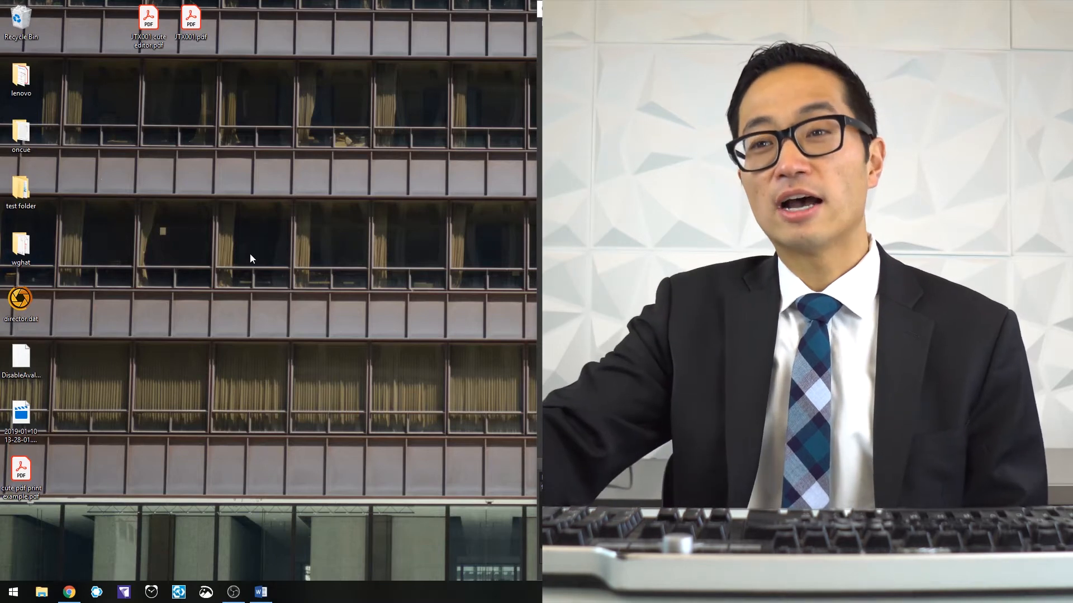
{"action": "double_click", "coordinate": [21, 468]}
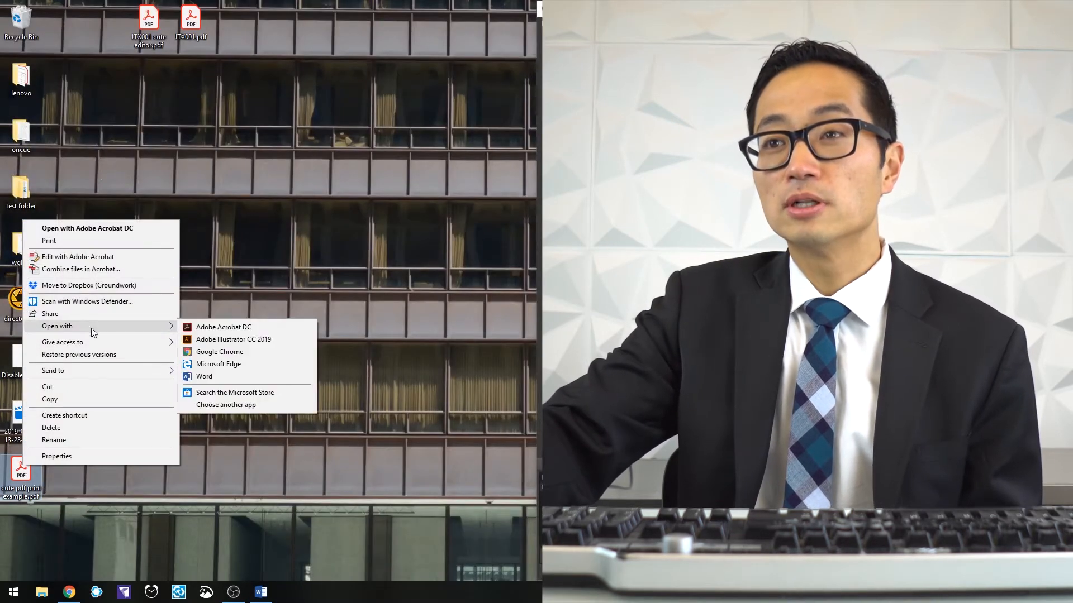
{"action": "left_click", "coordinate": [226, 404]}
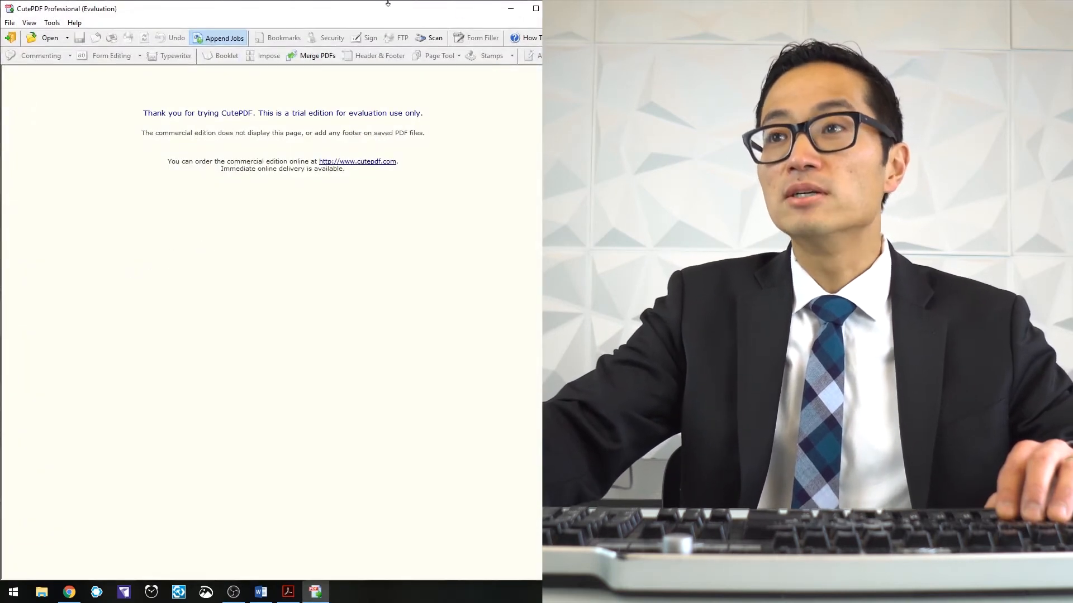
{"action": "left_click", "coordinate": [35, 22]}
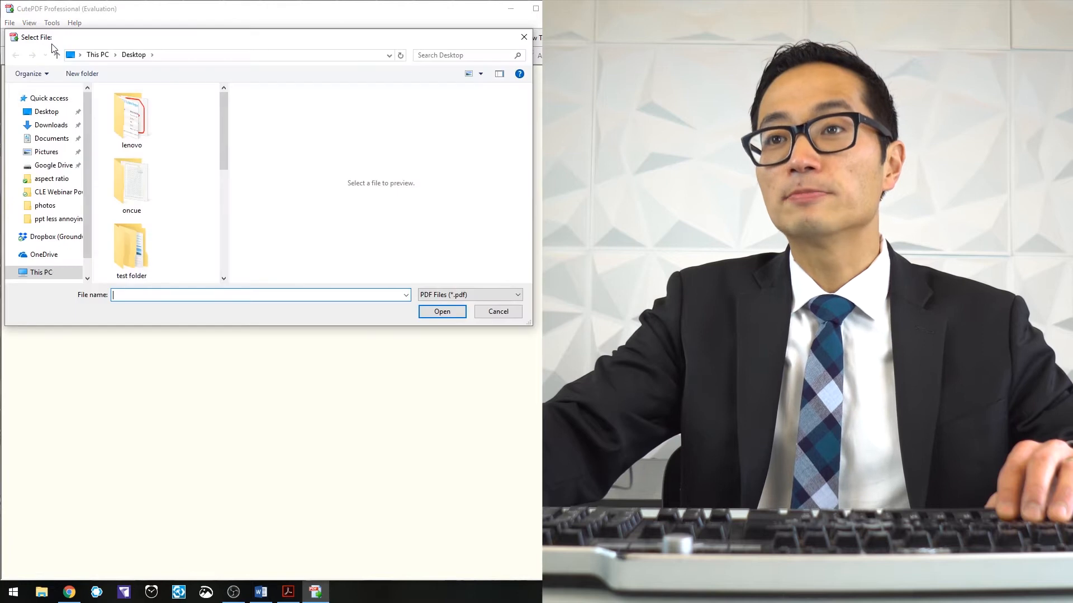
{"action": "scroll", "scroll_direction": "down", "scroll_amount": 3}
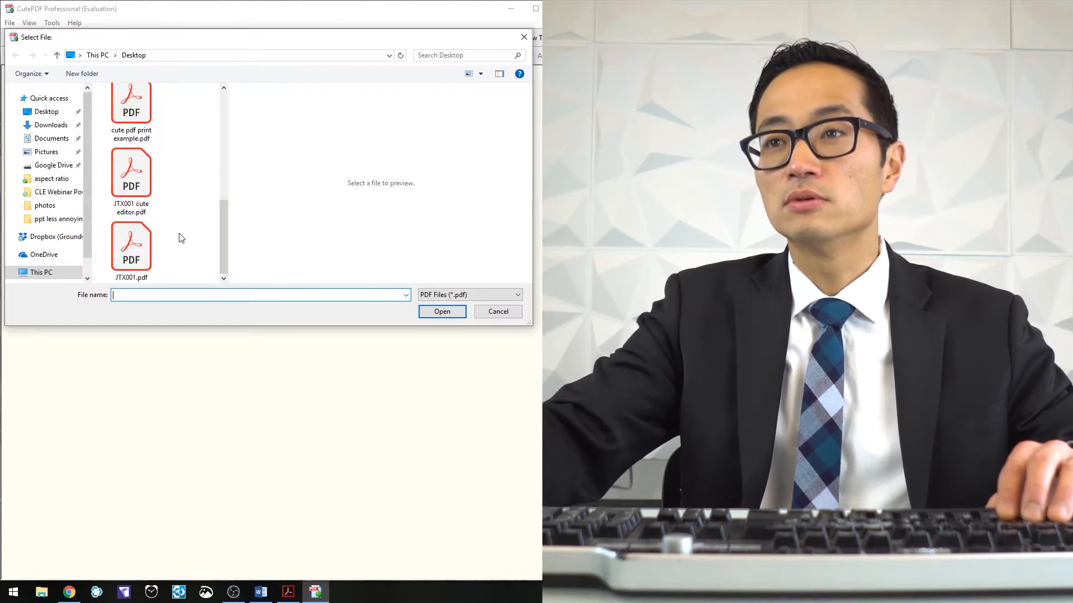
{"action": "double_click", "coordinate": [131, 102]}
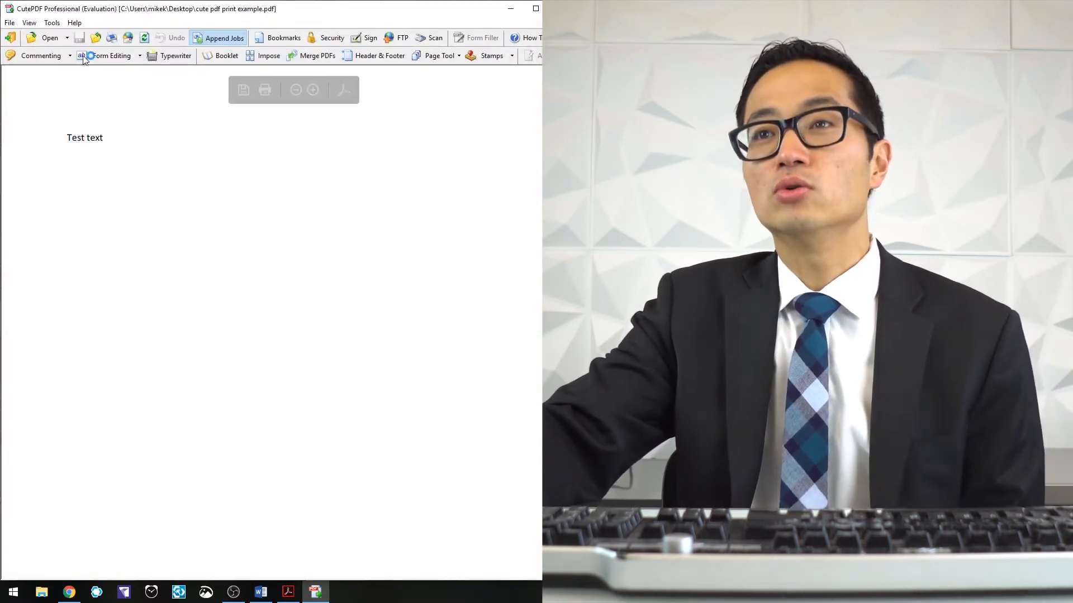
{"action": "left_click", "coordinate": [51, 23]}
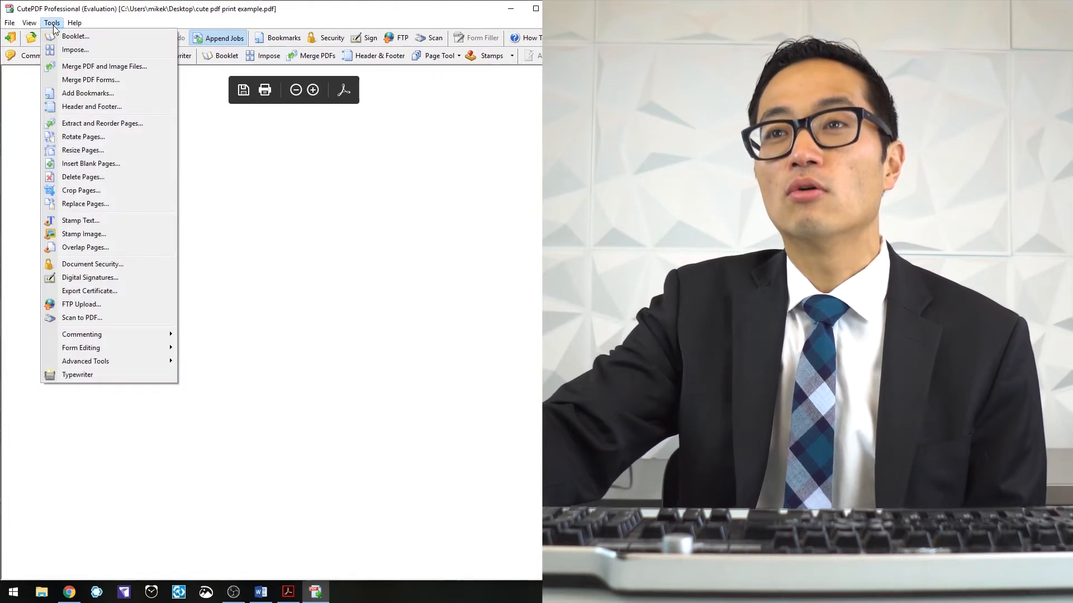
{"action": "mouse_move", "coordinate": [86, 139]}
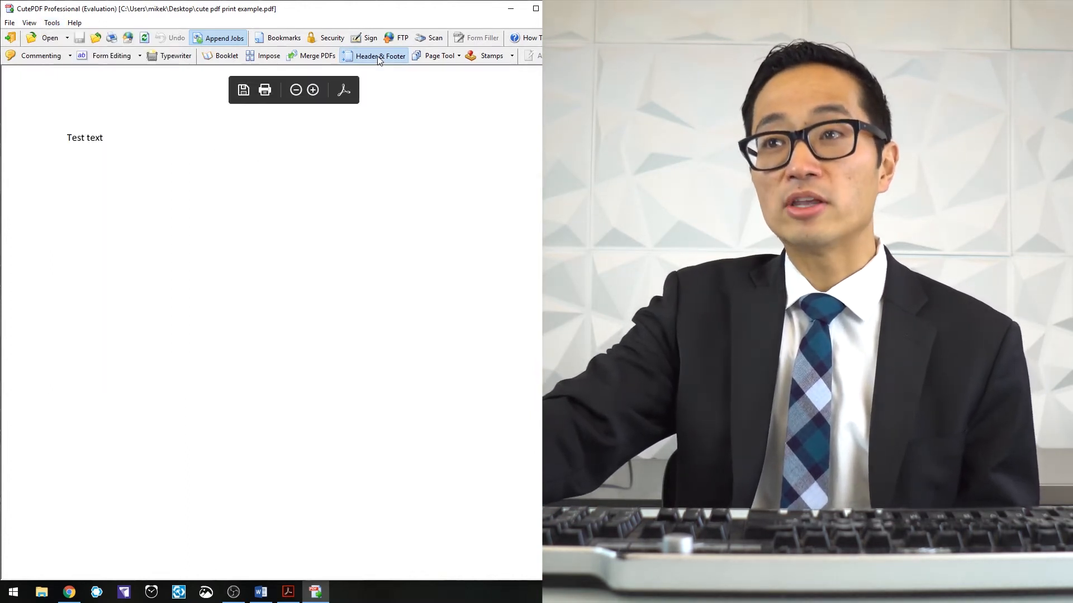
- Enable the footer and put the <b> Bates tag in the Right footer box
{"action": "left_click", "coordinate": [379, 55]}
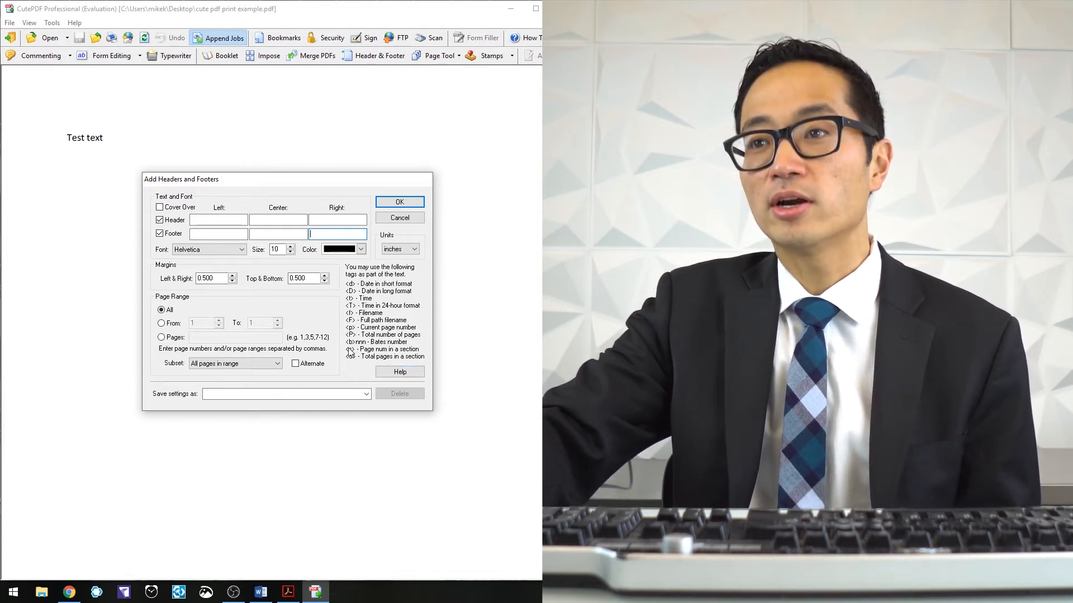
{"action": "type", "text": "<"}
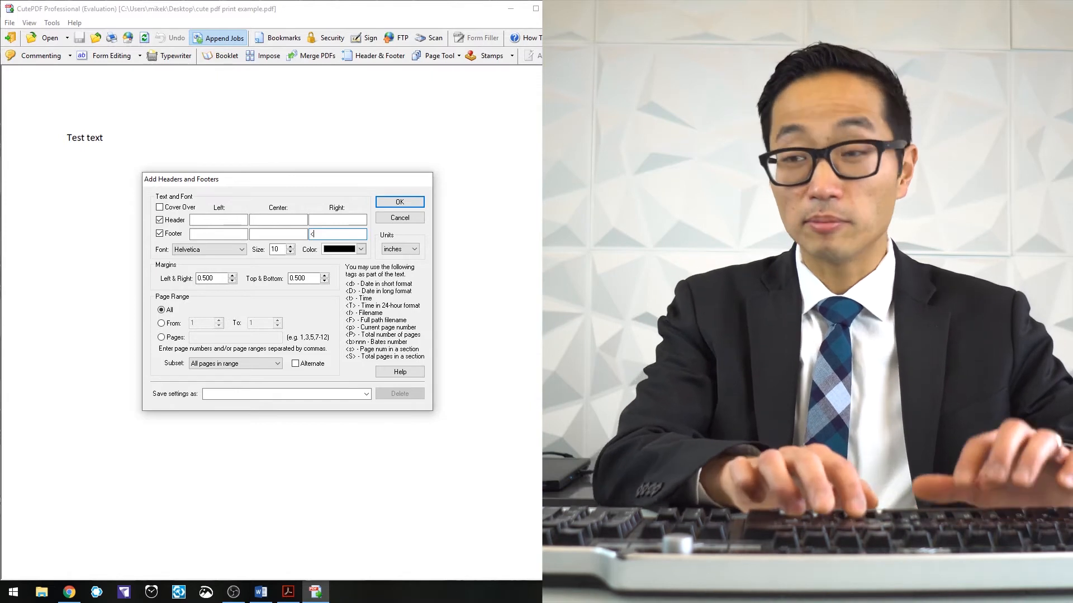
{"action": "type", "text": "b>008"}
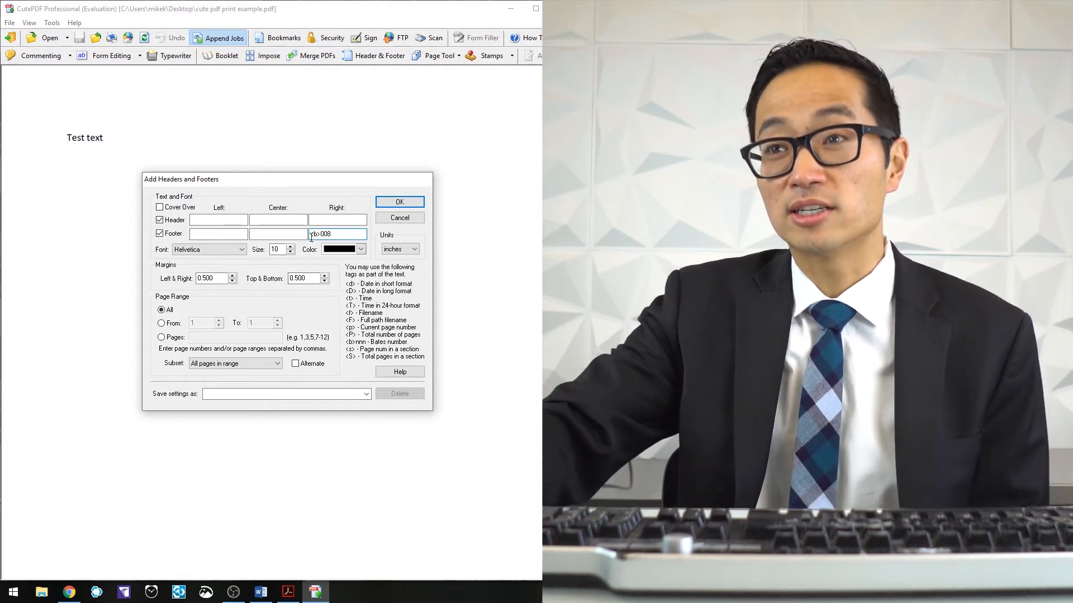
{"action": "left_click", "coordinate": [400, 201]}
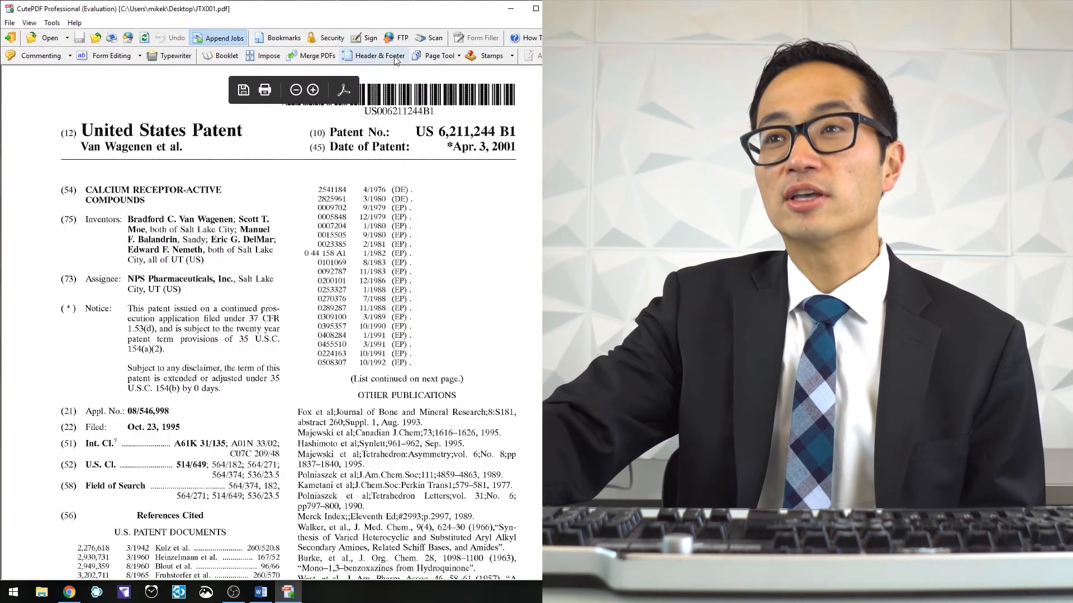
- Apply a GTC<b>1001 Bates number in the Header Left box to every page
{"action": "left_click", "coordinate": [379, 55]}
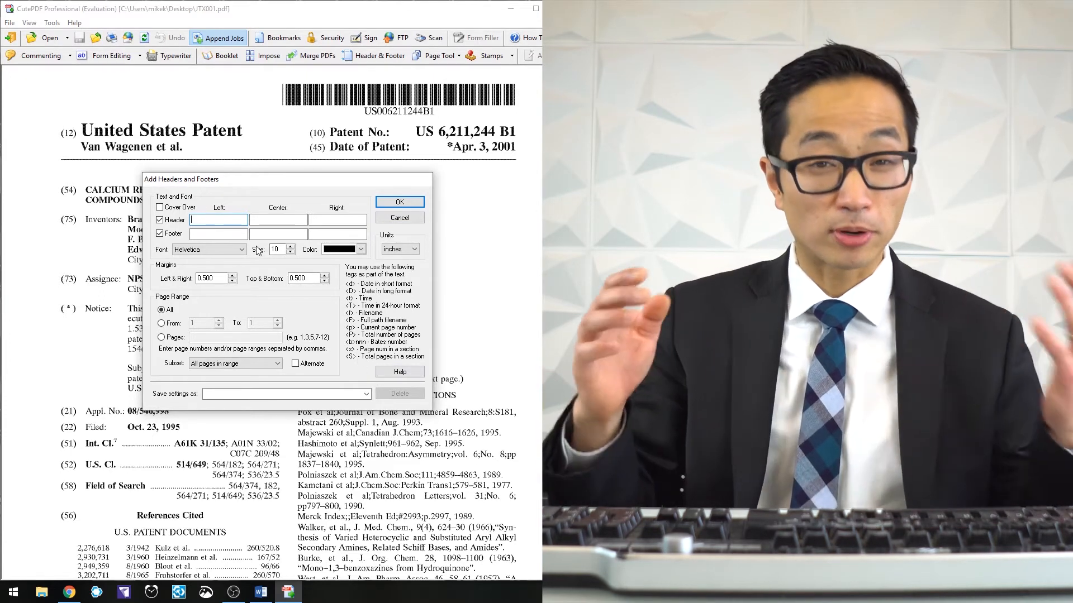
{"action": "type", "text": "GTC"}
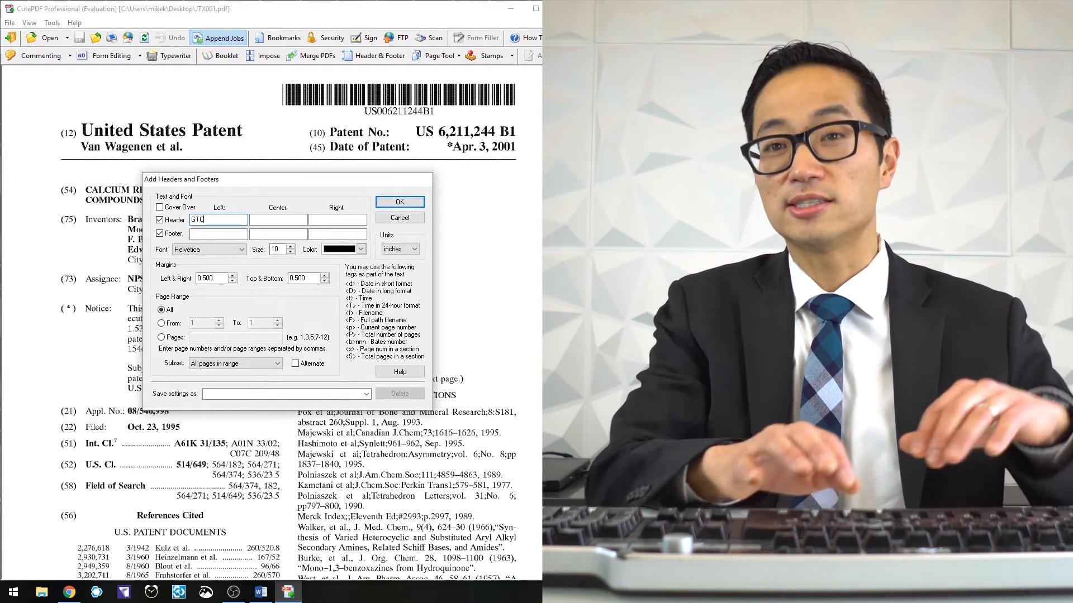
{"action": "type", "text": "<b>"}
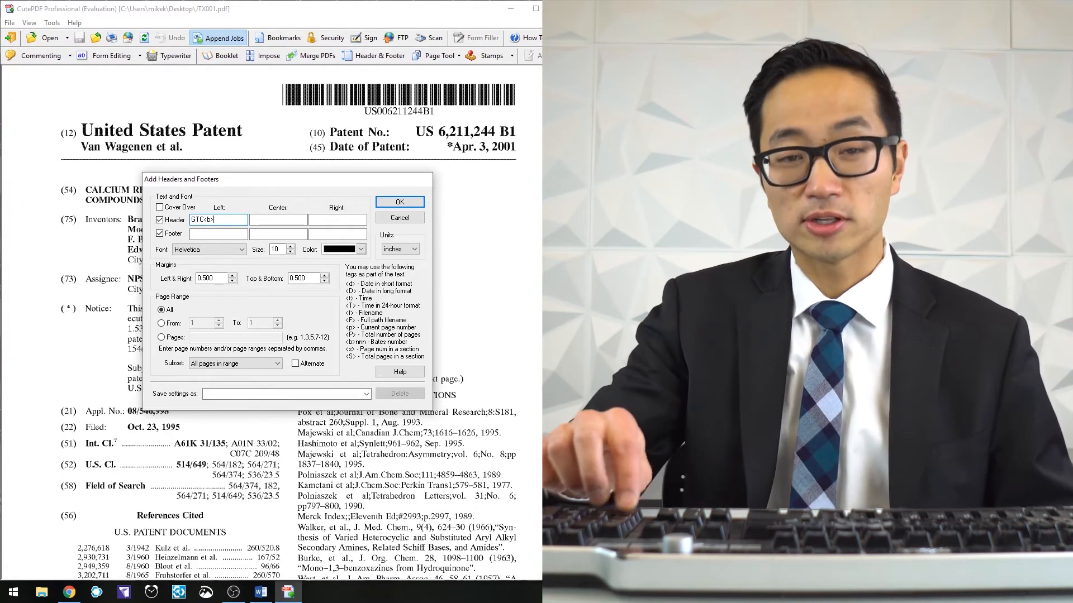
{"action": "type", "text": "1001"}
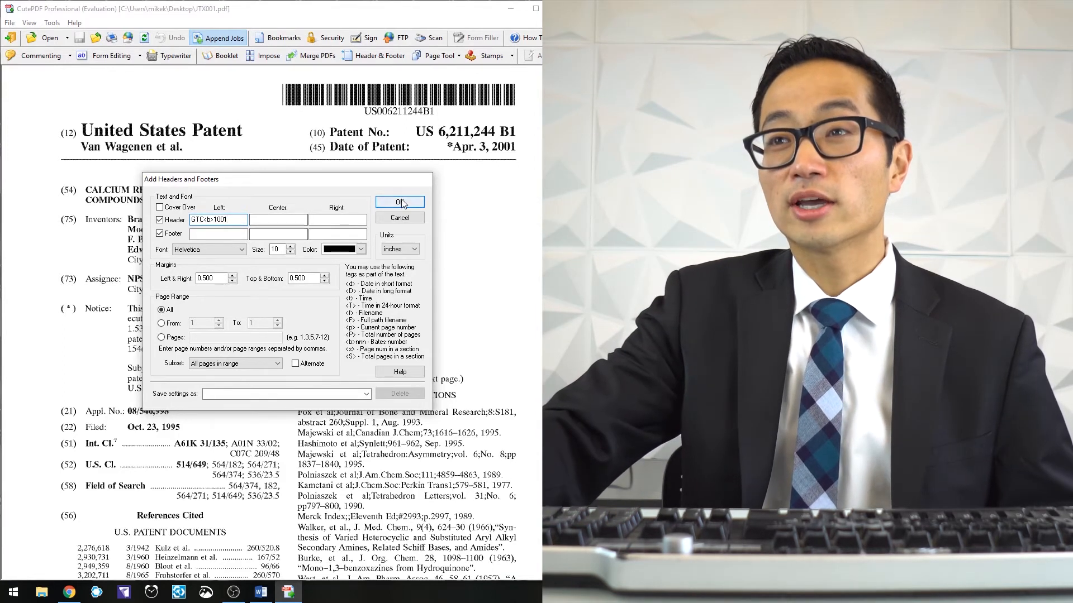
{"action": "left_click", "coordinate": [400, 201]}
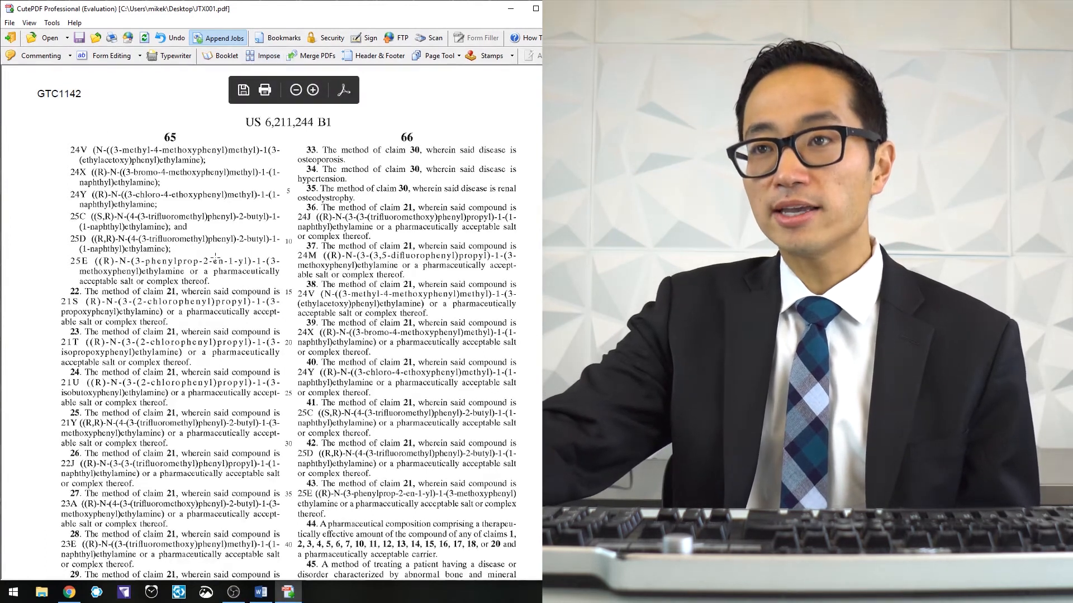
{"action": "left_click_drag", "start_coordinate": [183, 262], "coordinate": [246, 272]}
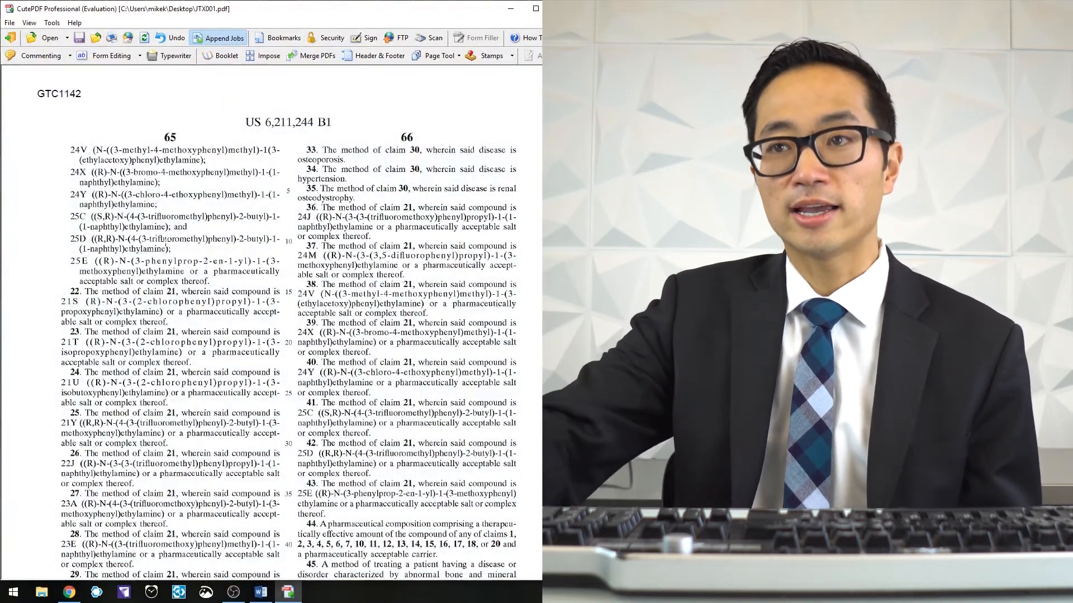
{"action": "left_click_drag", "start_coordinate": [64, 148], "coordinate": [267, 226]}
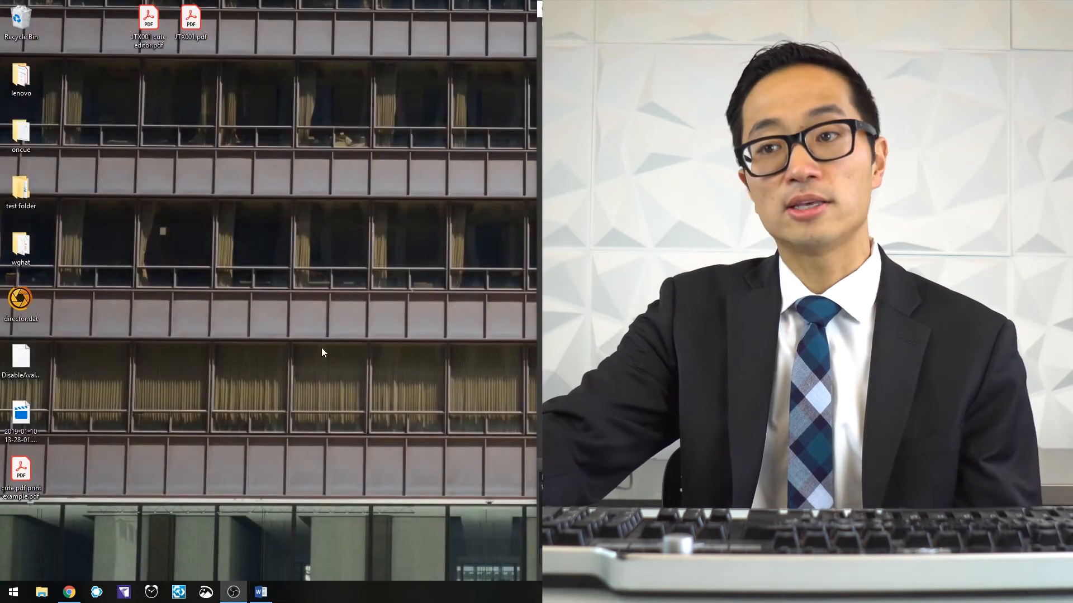
- Browse to cutepdf.com in Chrome and start the free CutePDF Editor
{"action": "left_click", "coordinate": [69, 591]}
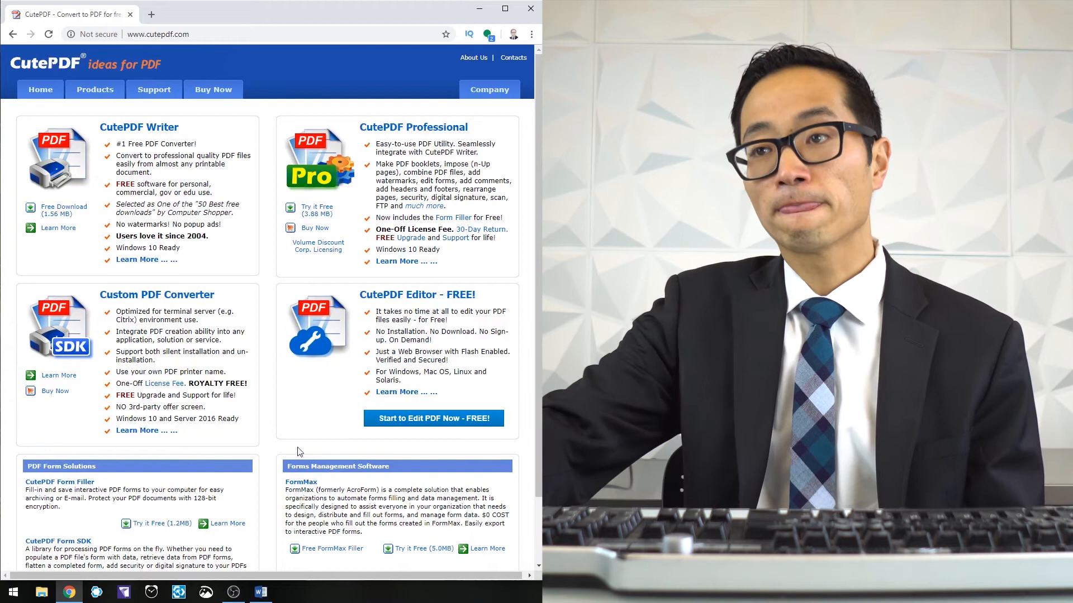
{"action": "left_click", "coordinate": [433, 418]}
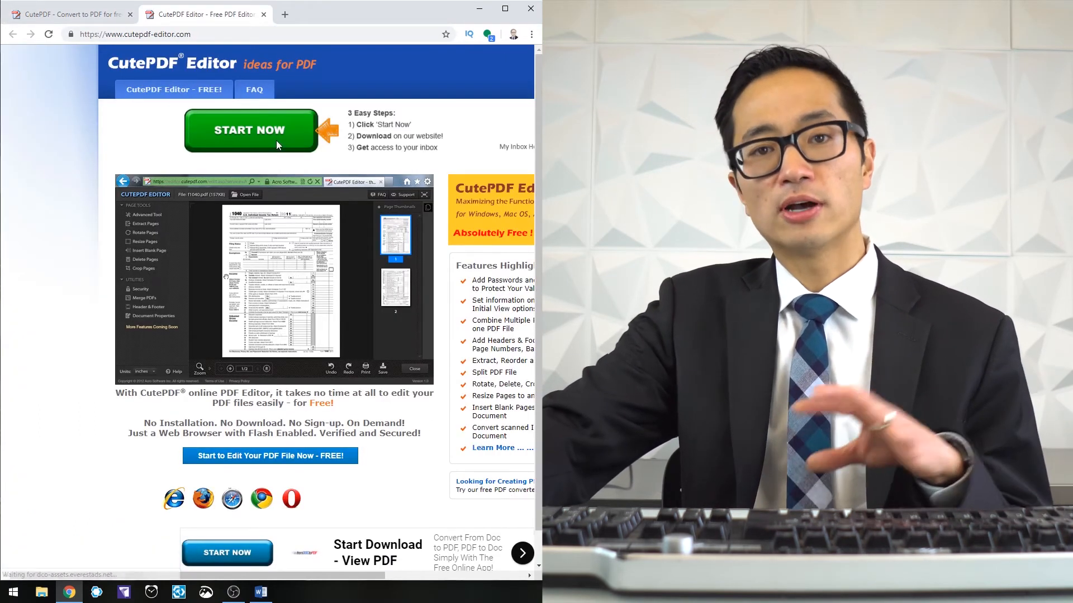
- Load JTX001.pdf in the online editor and reach Header & Footer under Utilities
{"action": "left_click", "coordinate": [259, 132]}
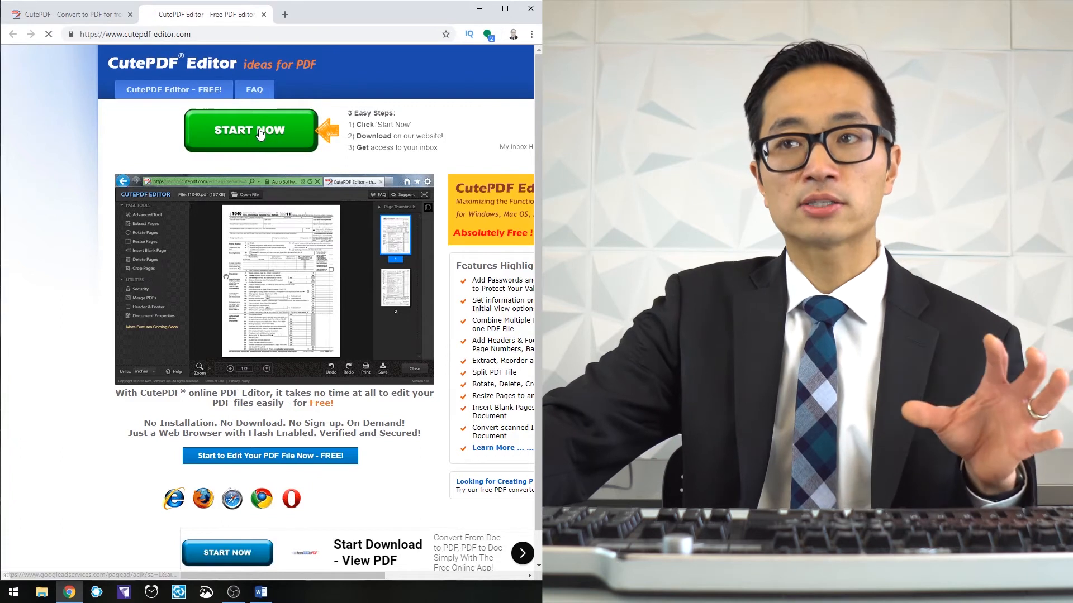
{"action": "left_click", "coordinate": [249, 130]}
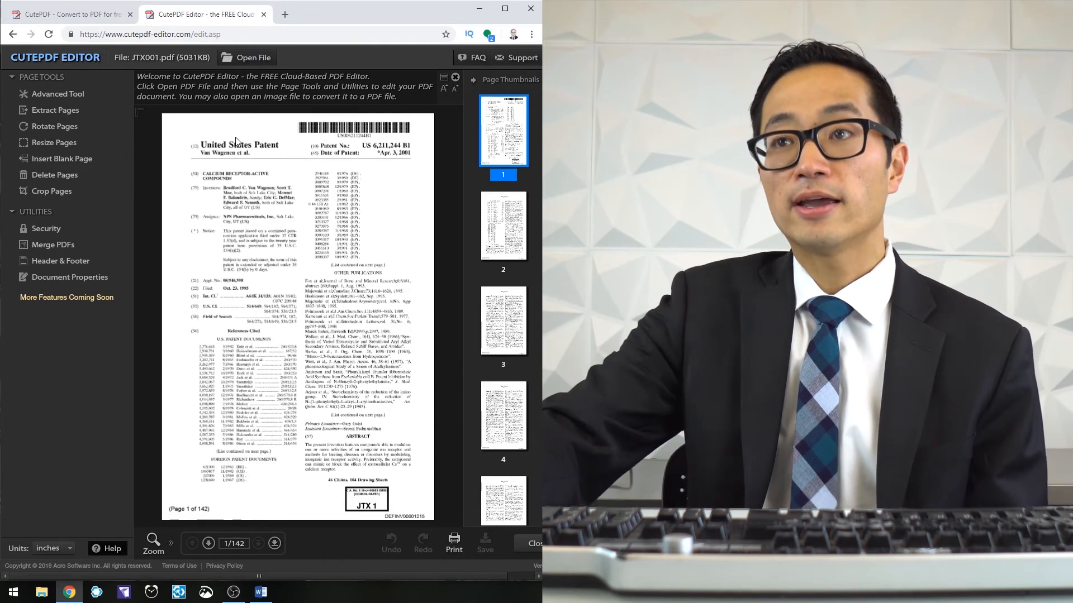
{"action": "mouse_move", "coordinate": [66, 149]}
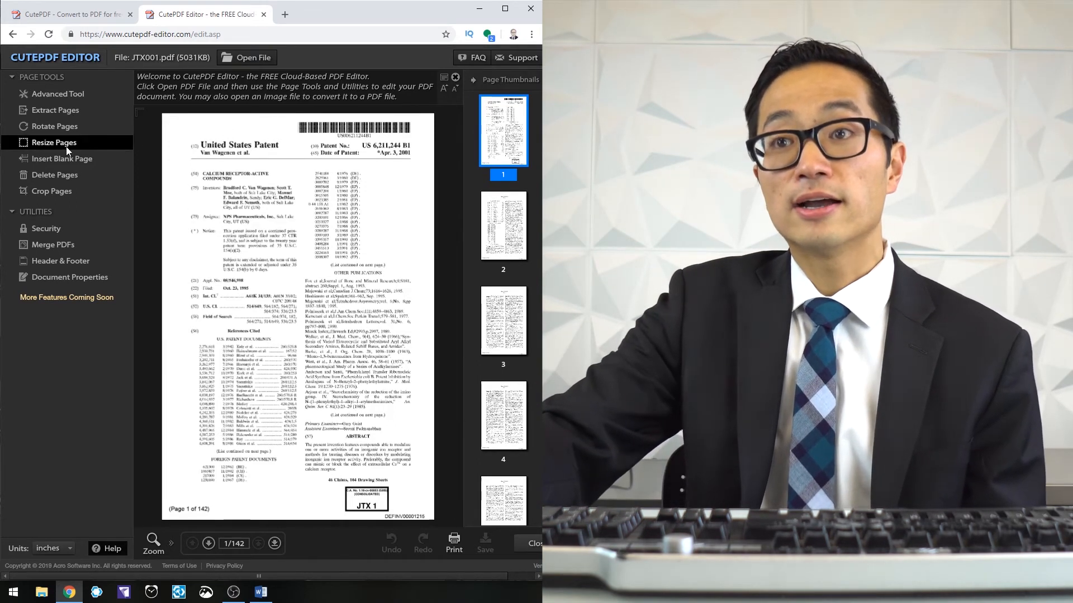
{"action": "mouse_move", "coordinate": [76, 219]}
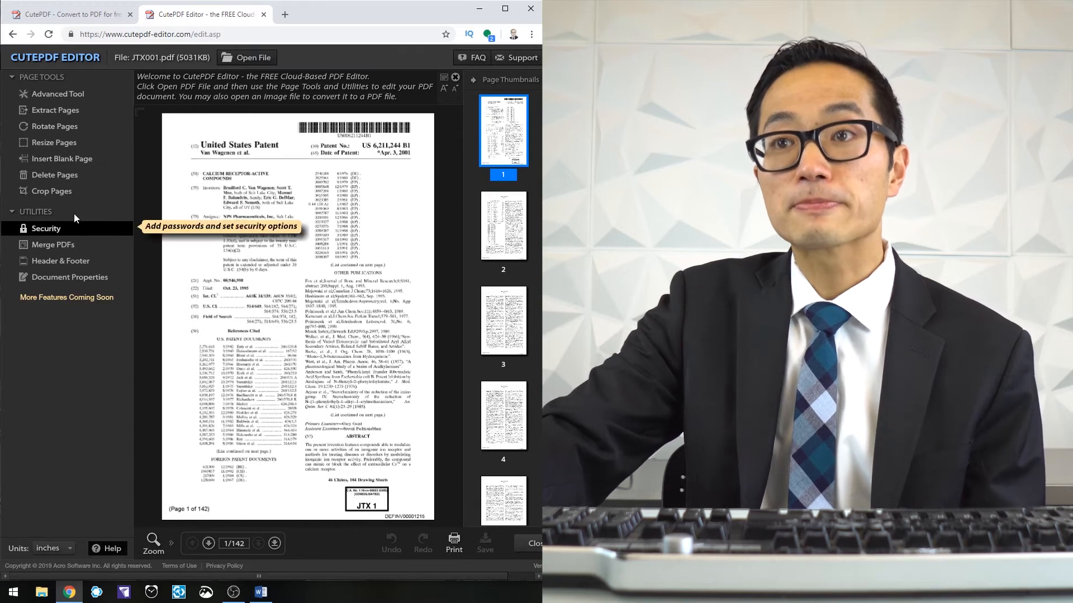
{"action": "left_click", "coordinate": [61, 261]}
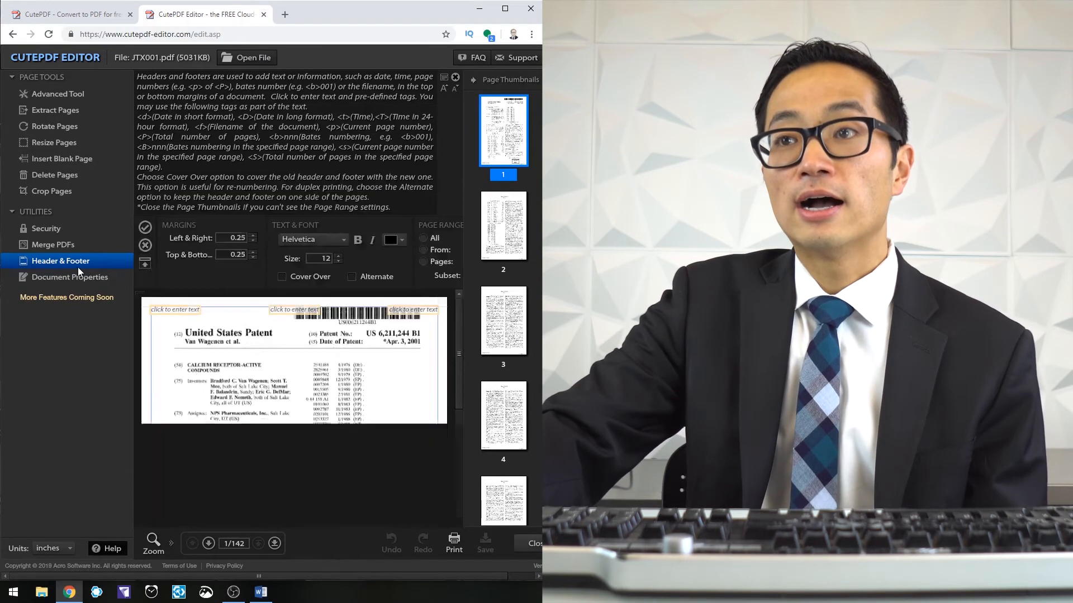